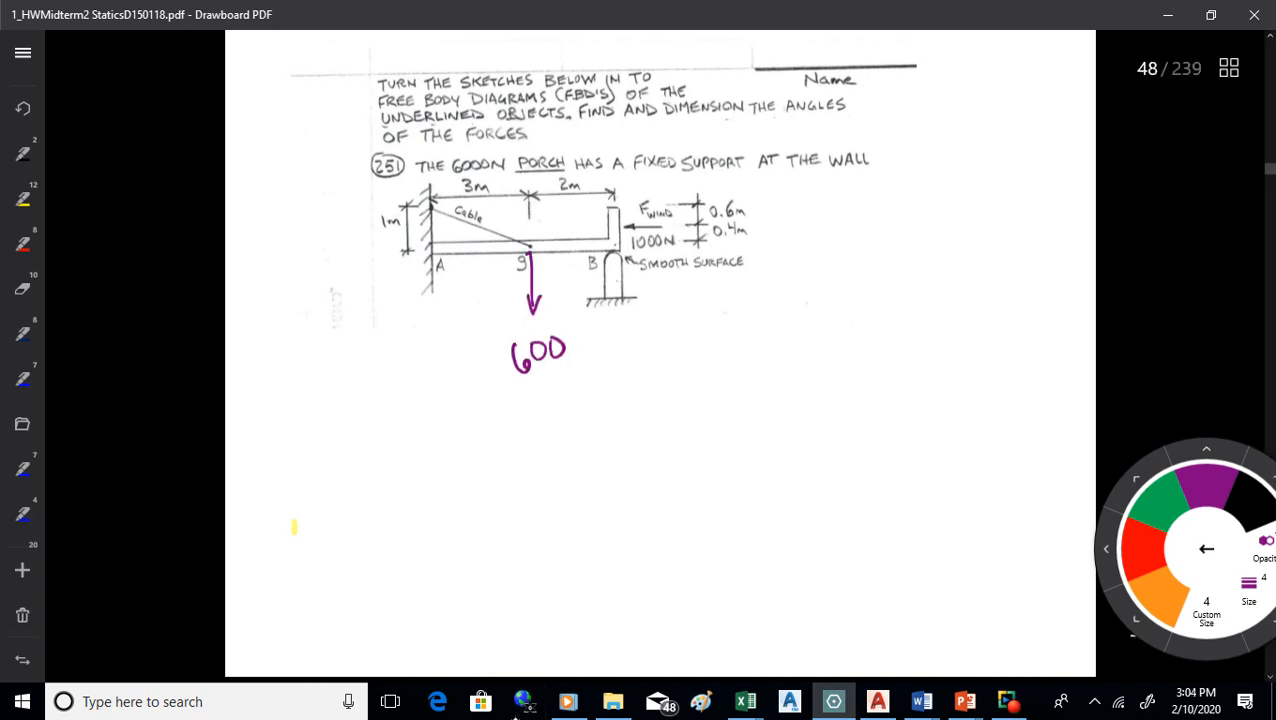
- Write N after 600 so the downward arrow at G reads 600N
text(N)
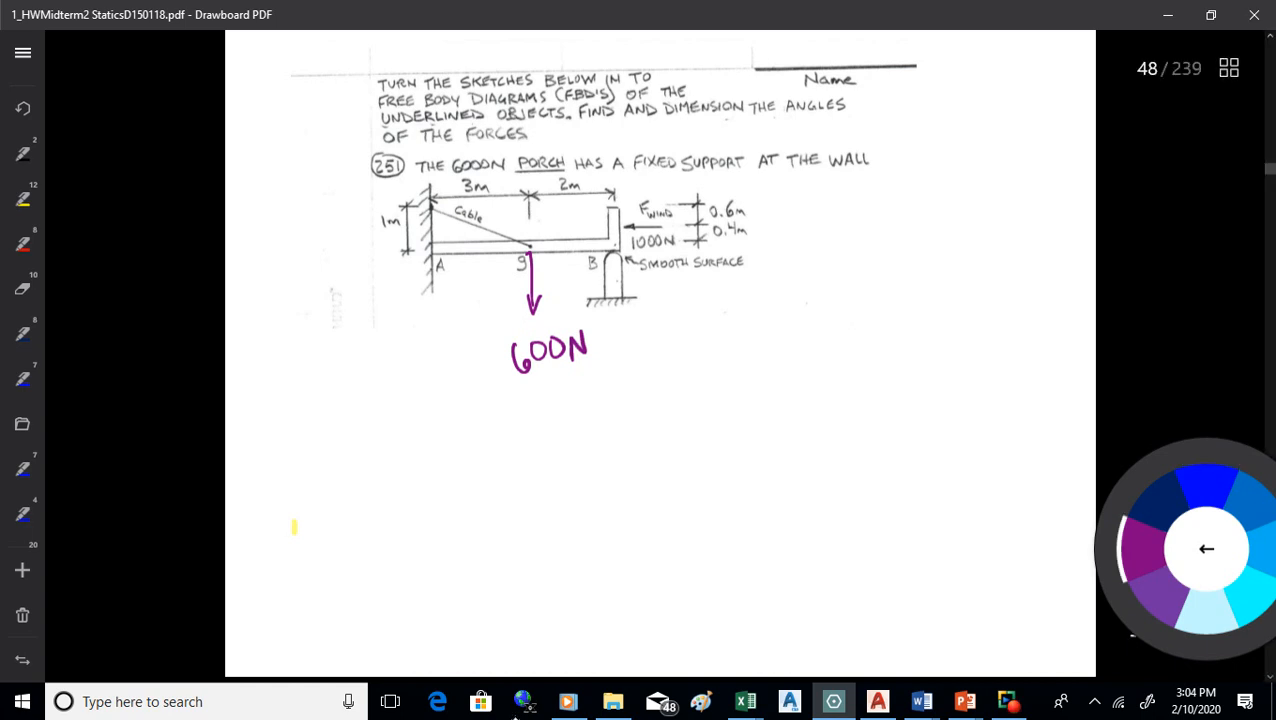
- Draw the upward RAY, horizontal RAX and curved MRA moment reactions at fixed support A
drag(432, 310, 432, 260)
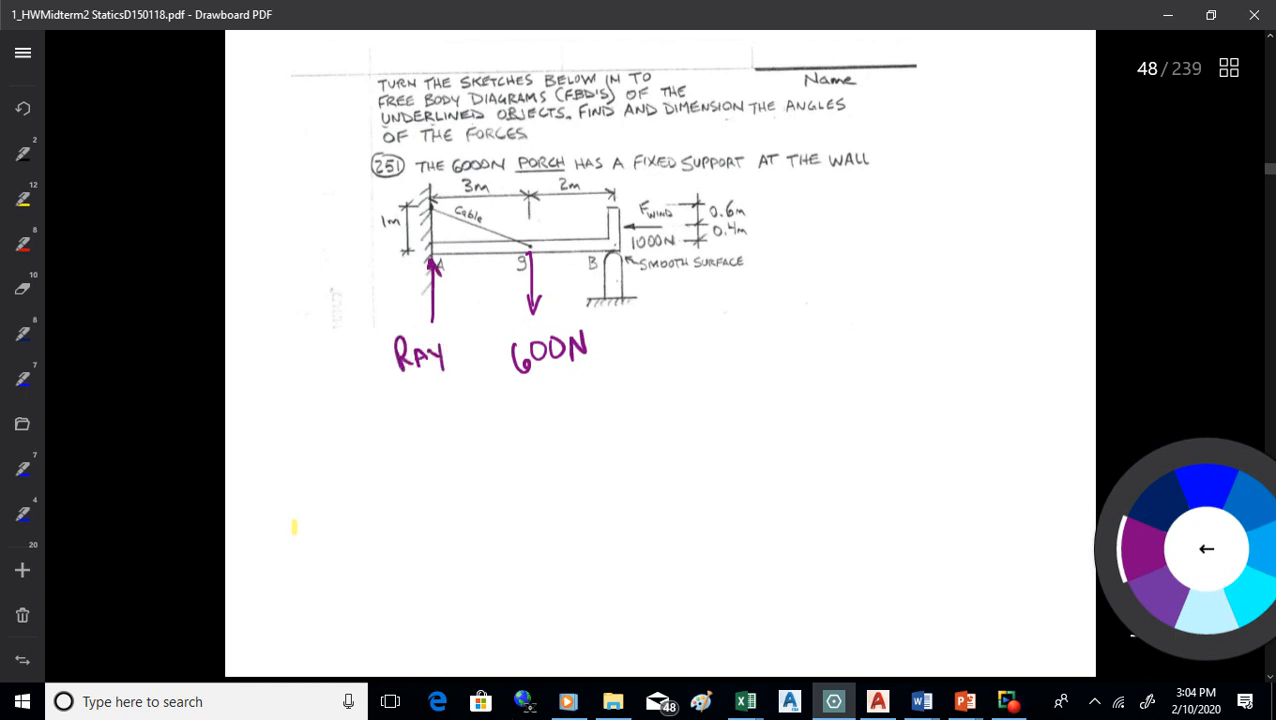
drag(352, 246, 408, 246)
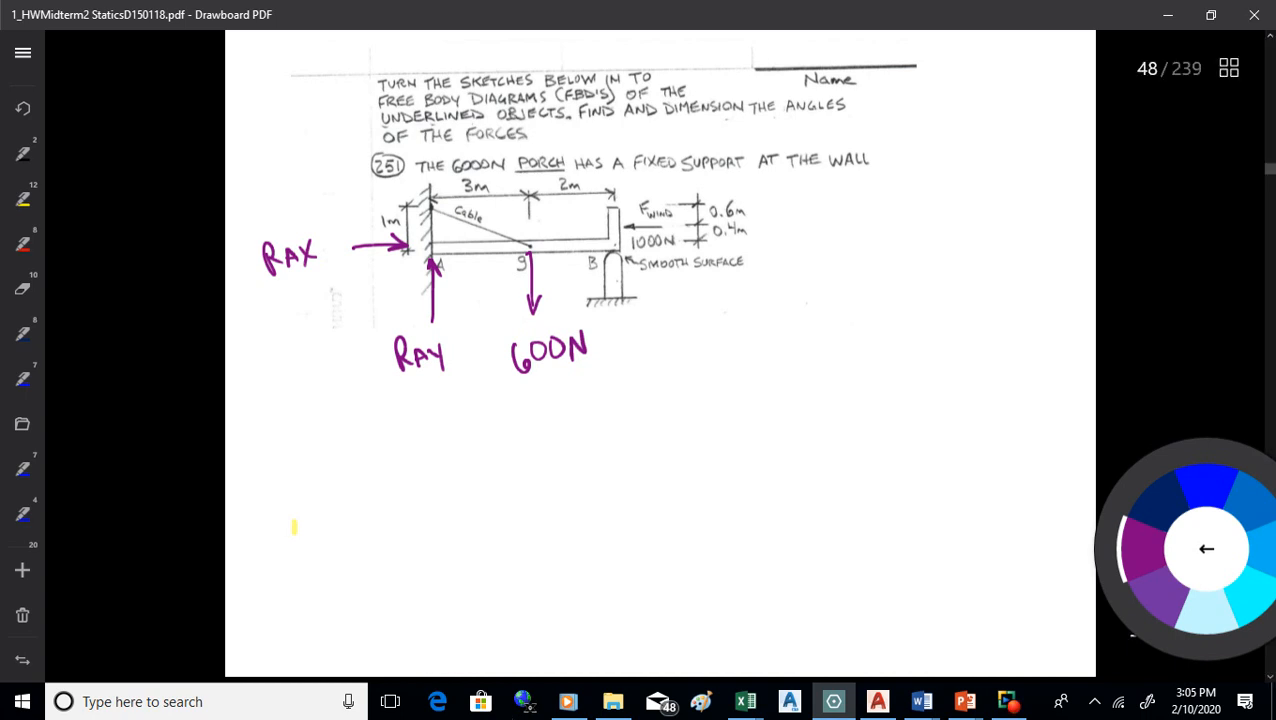
drag(390, 196, 388, 316)
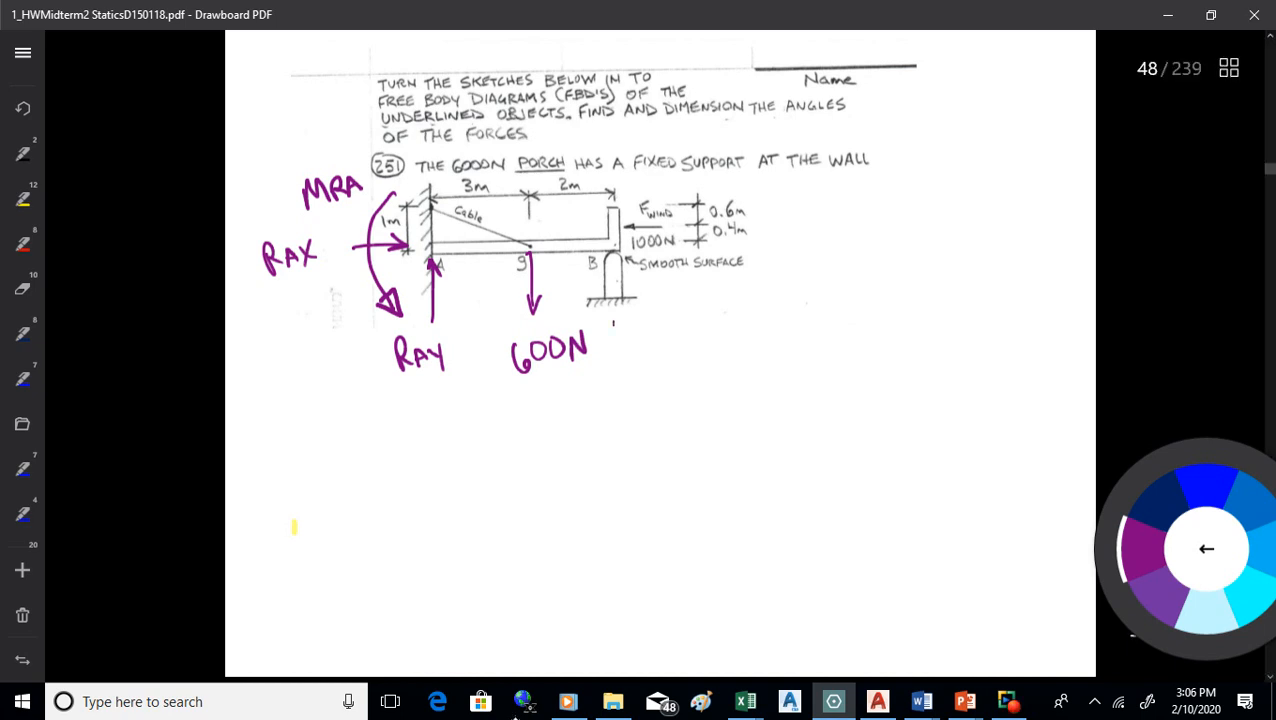
- Draw the upward reaction RB at smooth support B and write ARCTAN 1/3 beside the figure
drag(612, 320, 612, 256)
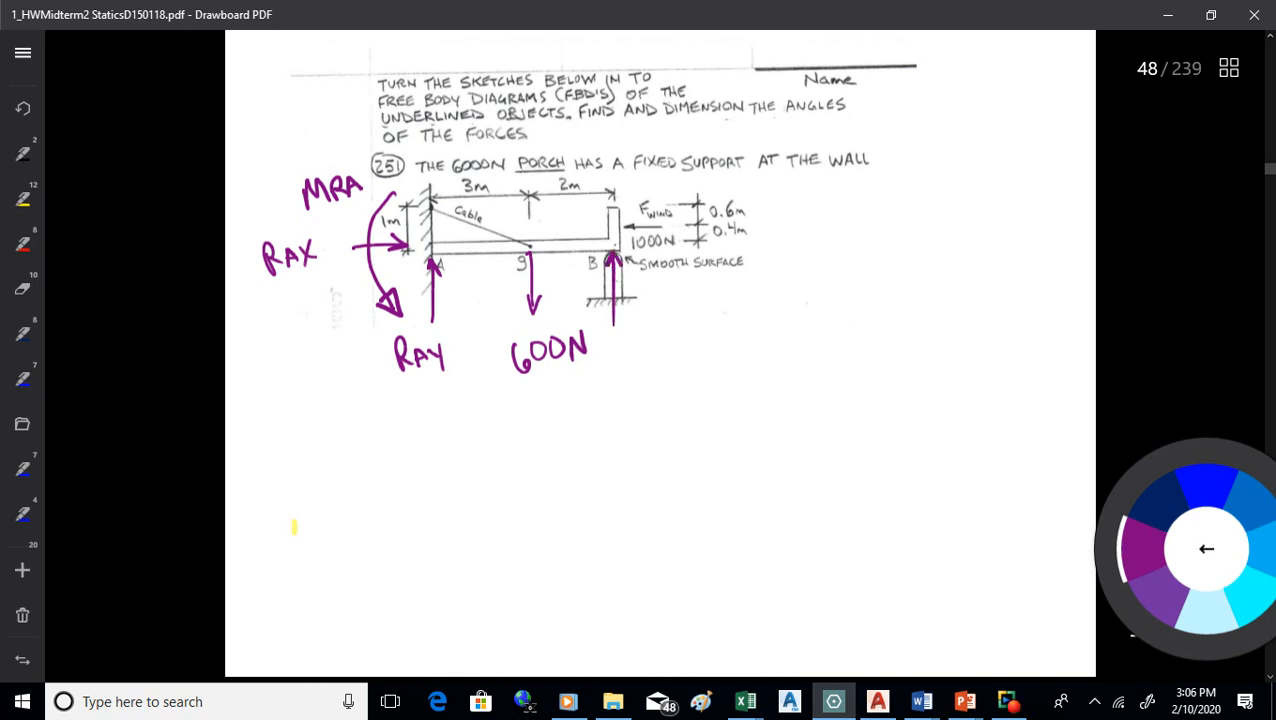
drag(634, 312, 632, 340)
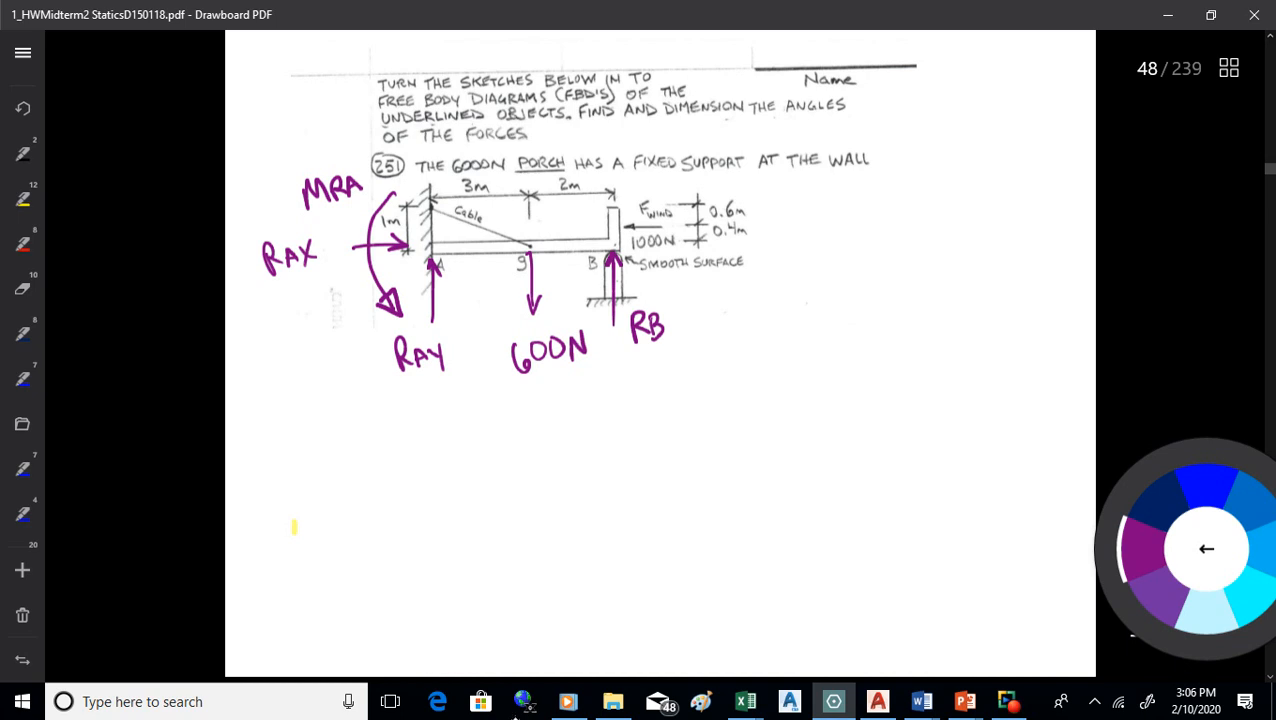
drag(464, 220, 524, 244)
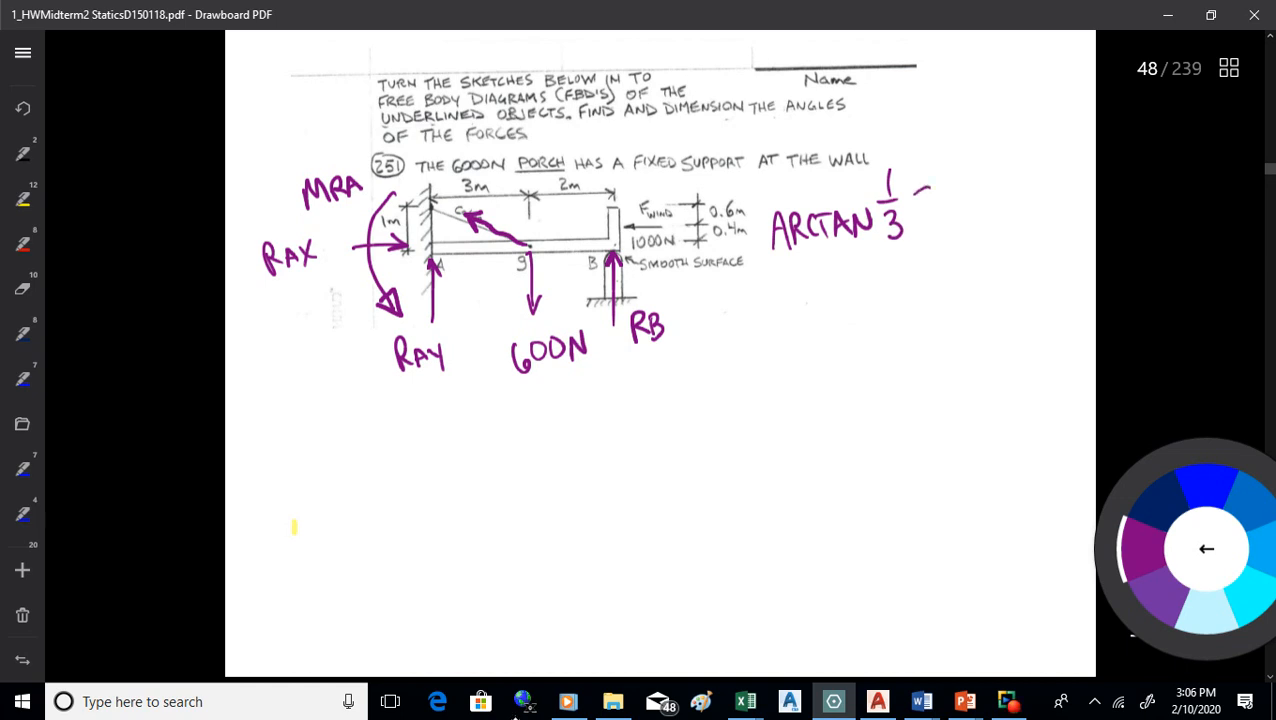
- Mark the 18.4° strut angle at A and draw the slanted force line across the porch
drag(912, 198, 932, 198)
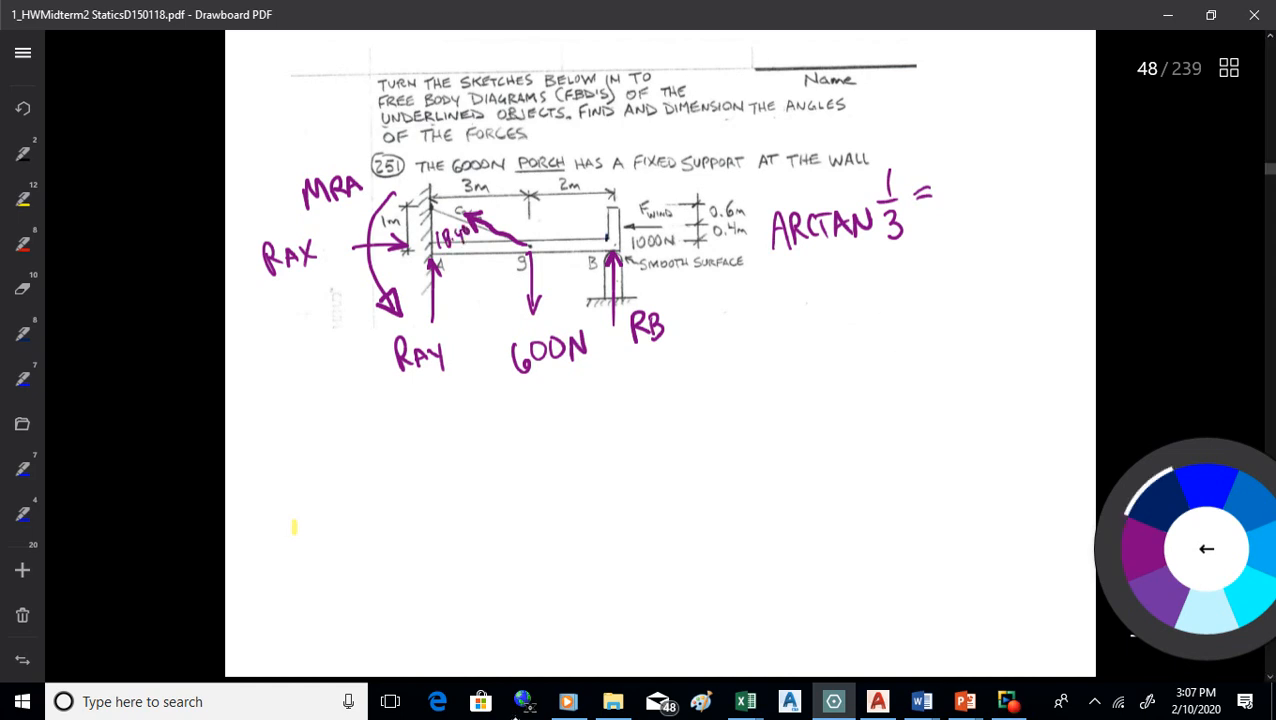
drag(612, 210, 620, 244)
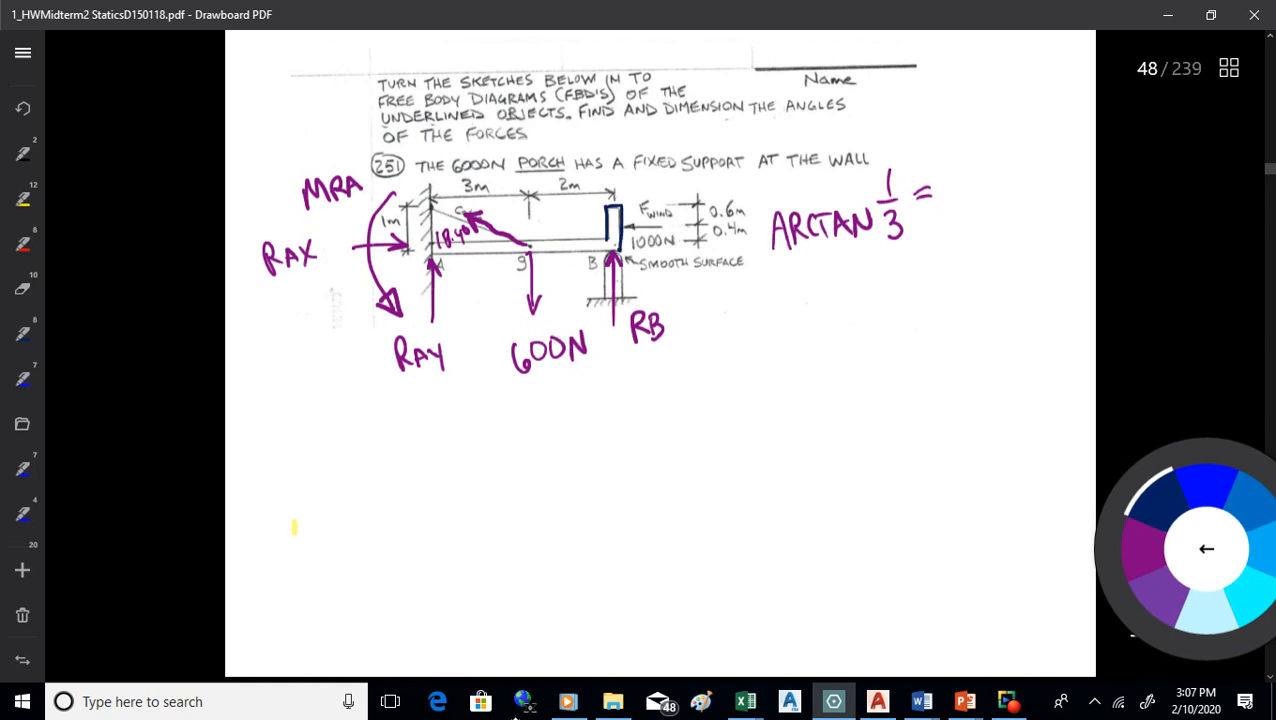
drag(430, 248, 574, 236)
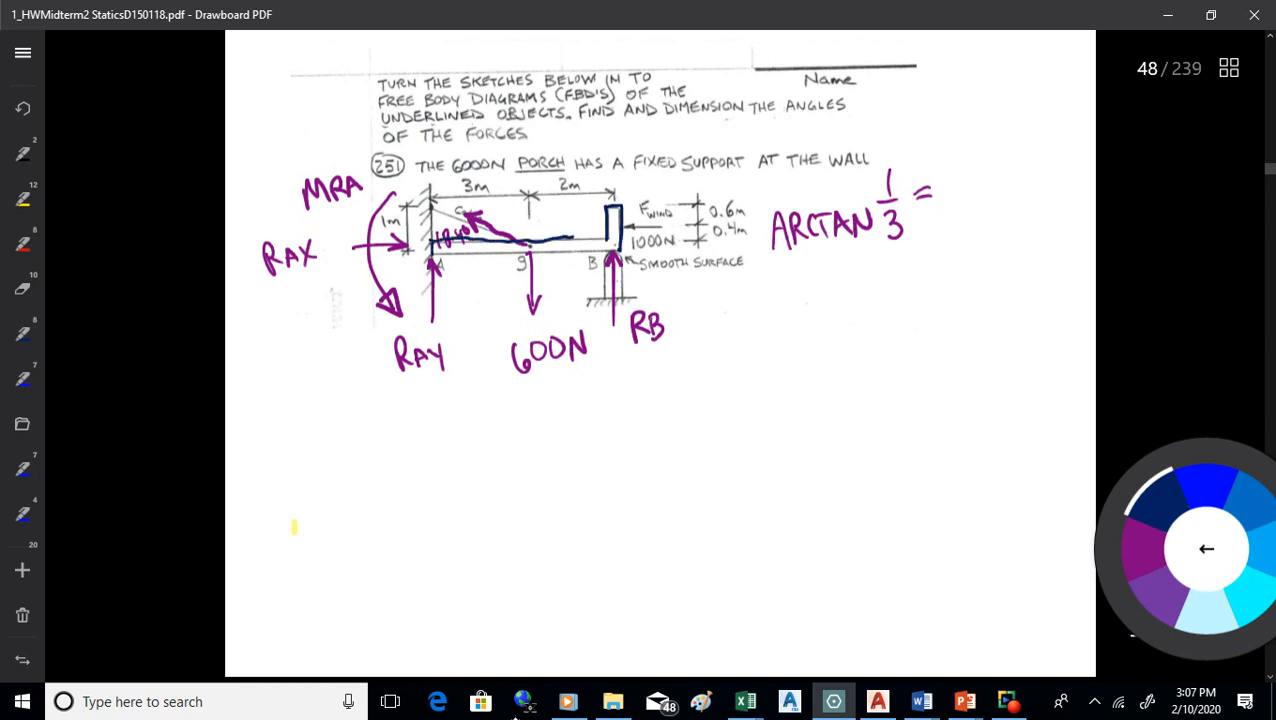
drag(430, 258, 610, 236)
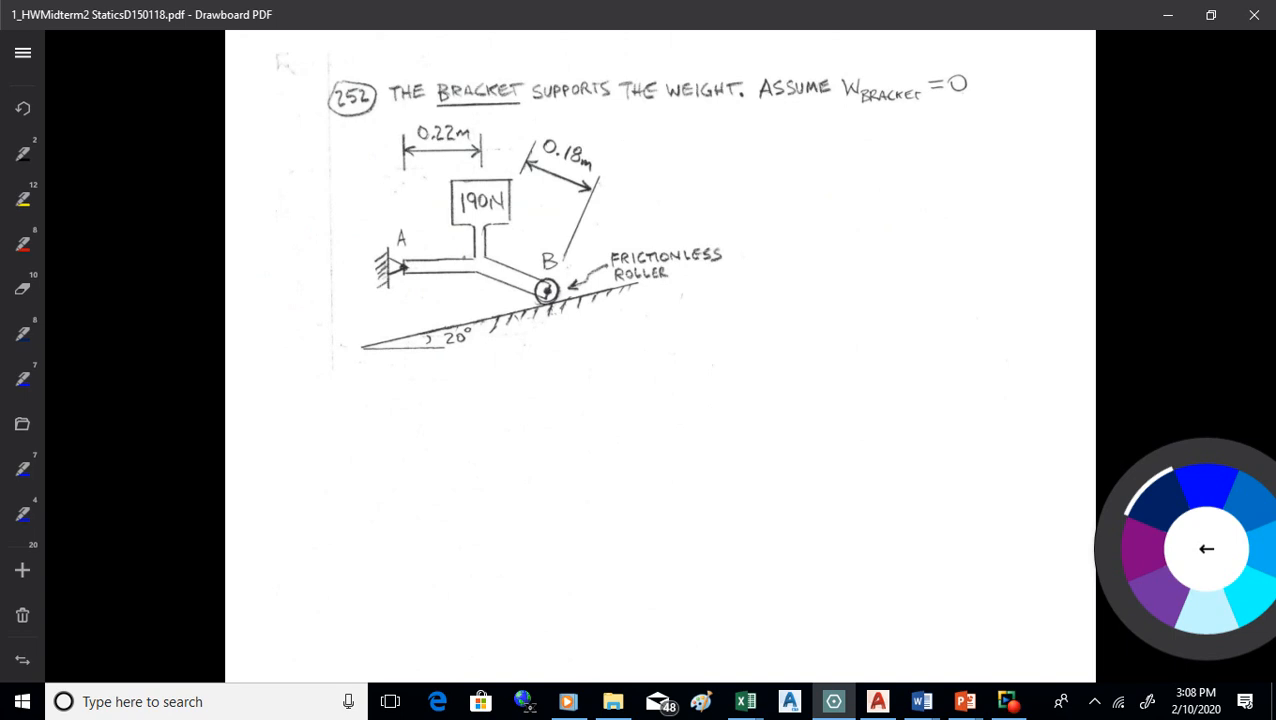
- Circle the frictionless roller at B and sketch its reaction line
drag(376, 204, 350, 310)
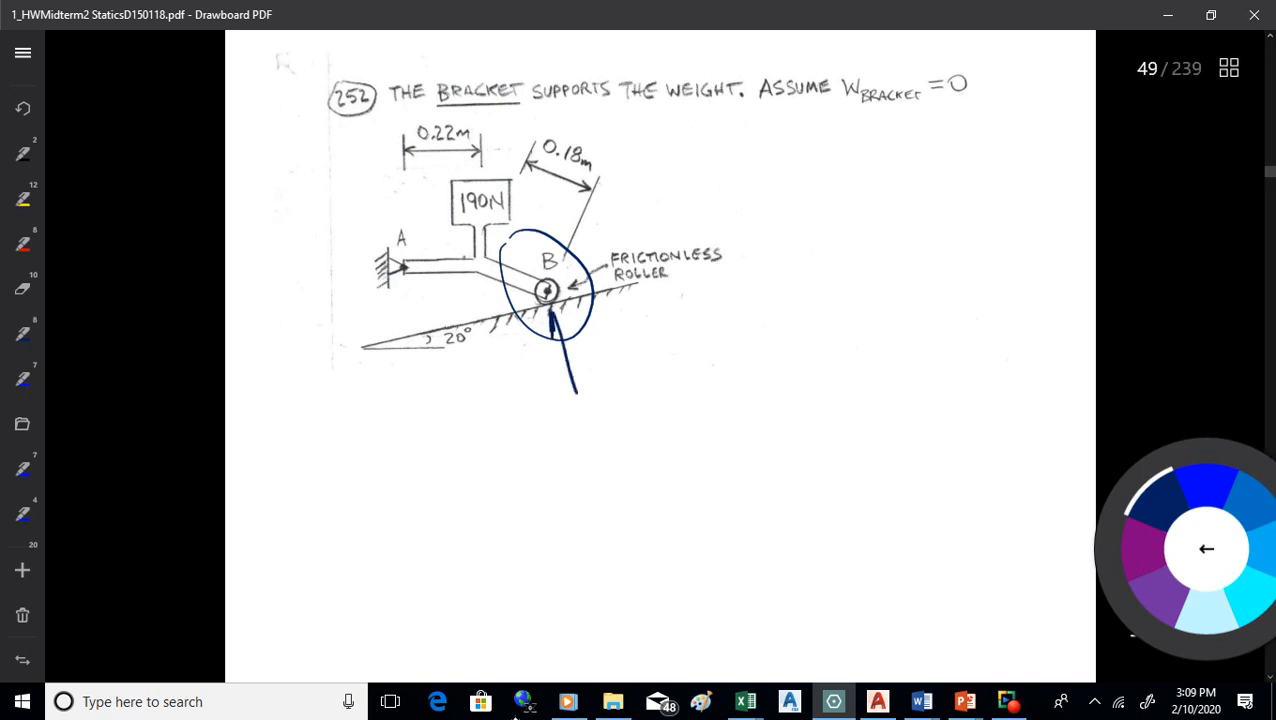
drag(576, 390, 510, 402)
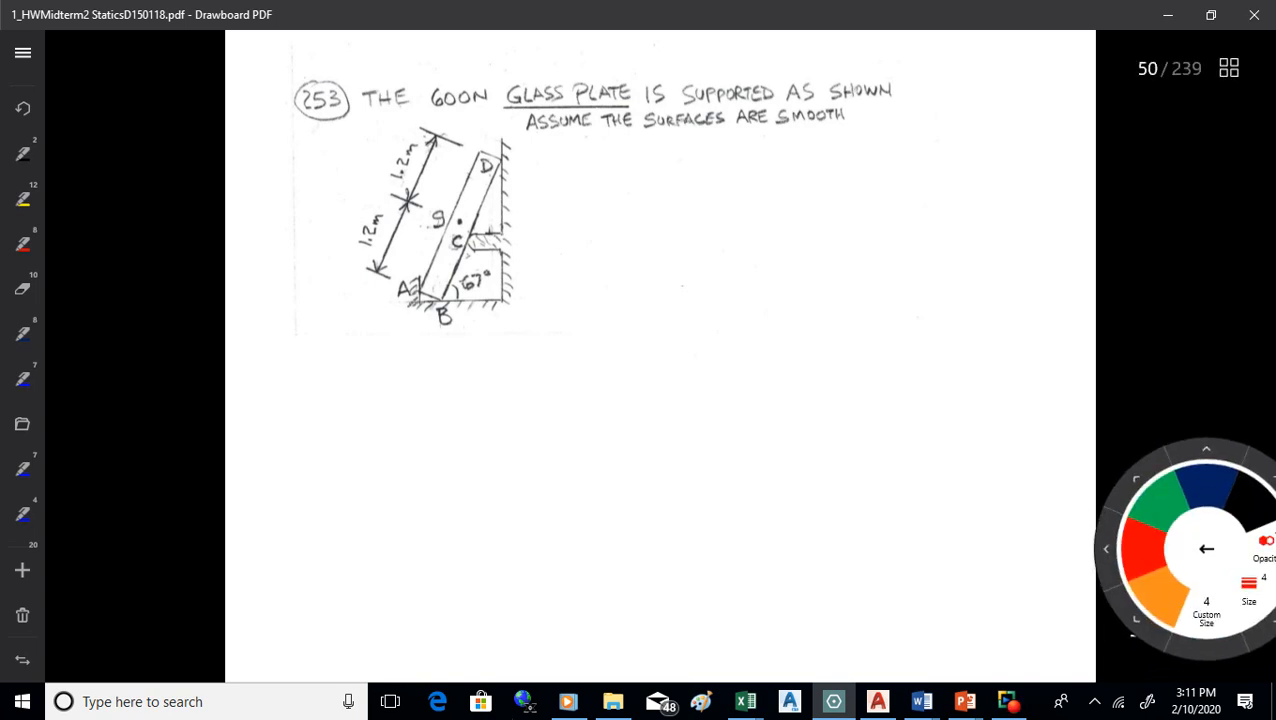
- Underline the word SMOOTH in red in problem 253's statement
drag(764, 136, 856, 132)
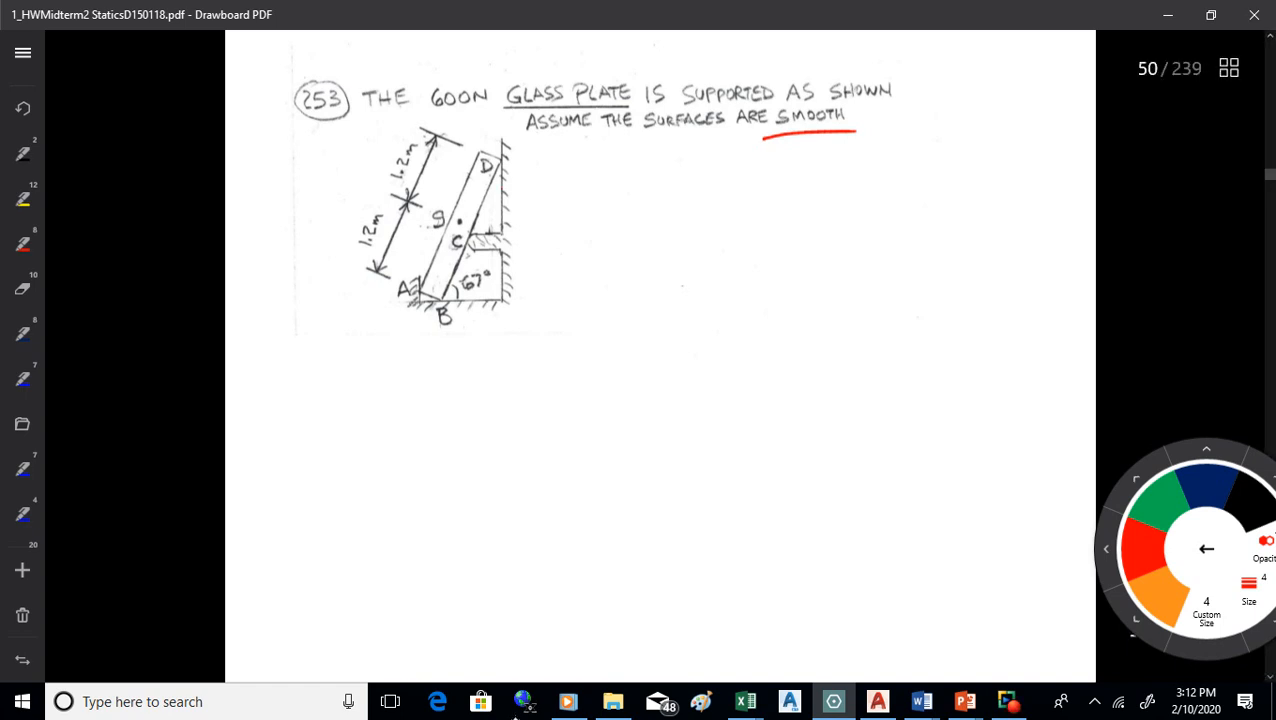
drag(502, 152, 502, 190)
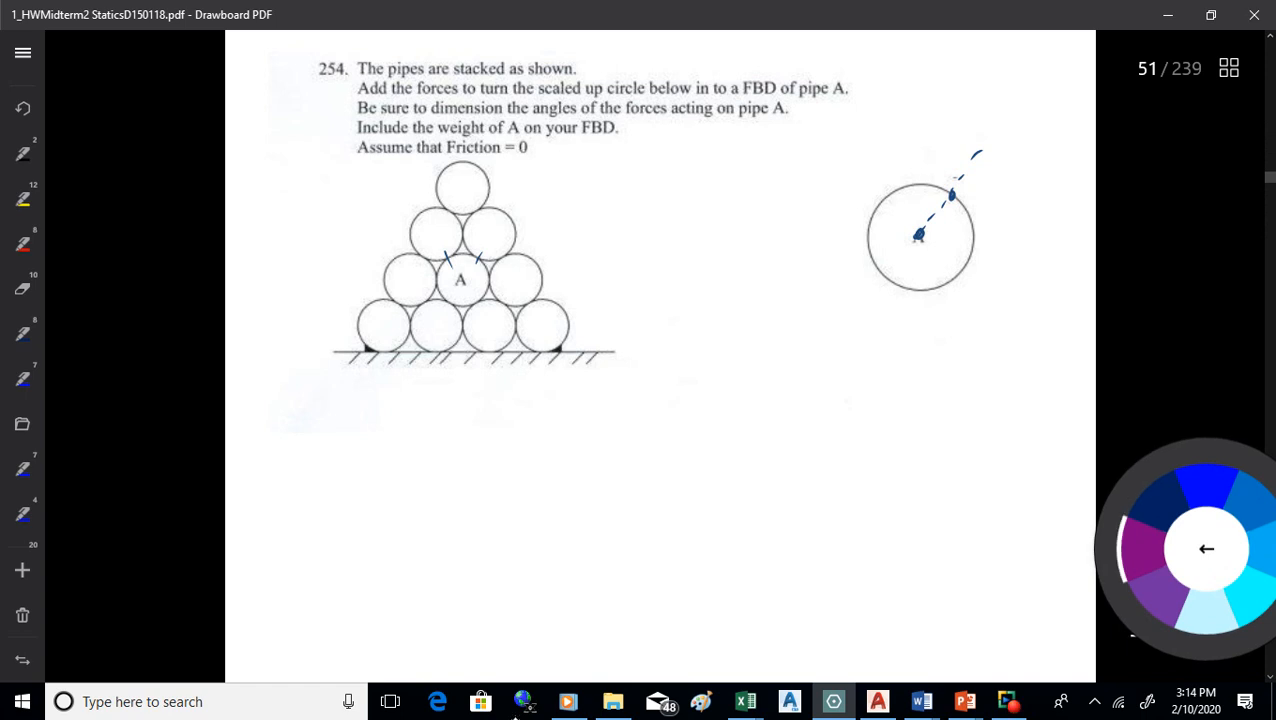
- Draw the downward weight arrow W at the centre of pipe A's scaled circle
drag(920, 206, 920, 264)
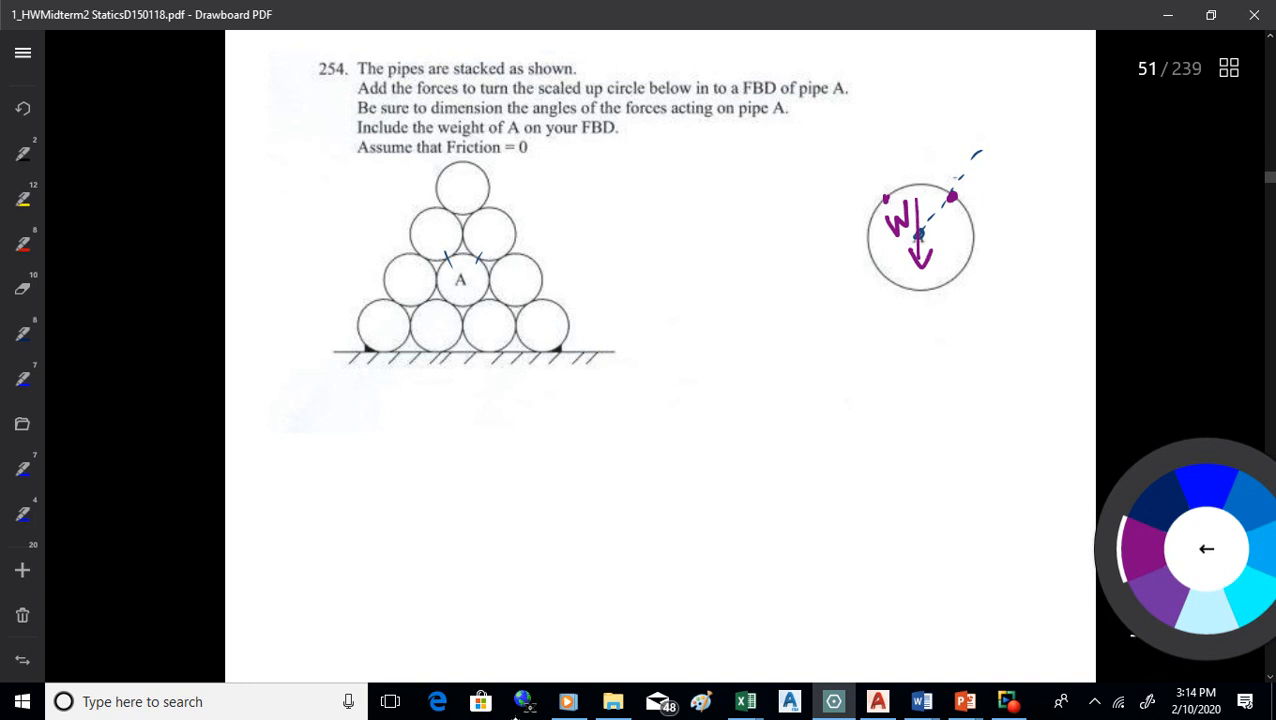
- Add the leftward contact force and the diagonal force from upper right on pipe A's circle
click(968, 258)
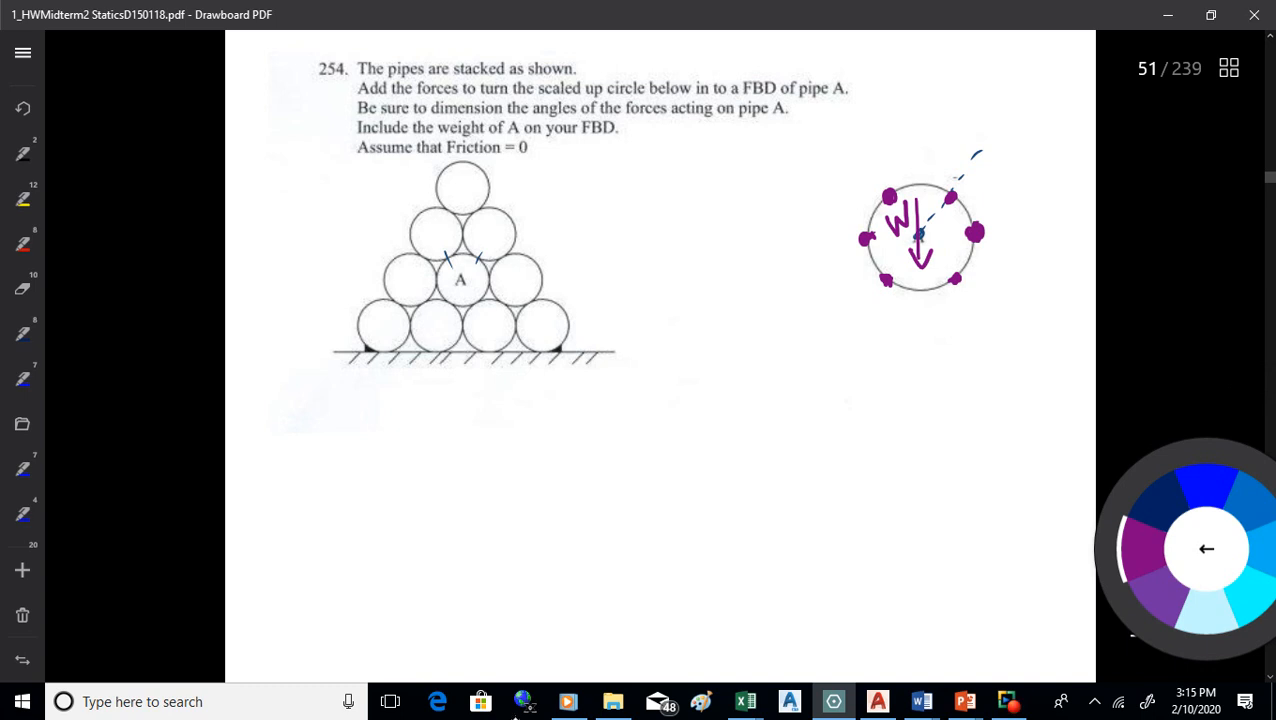
drag(1056, 232, 990, 232)
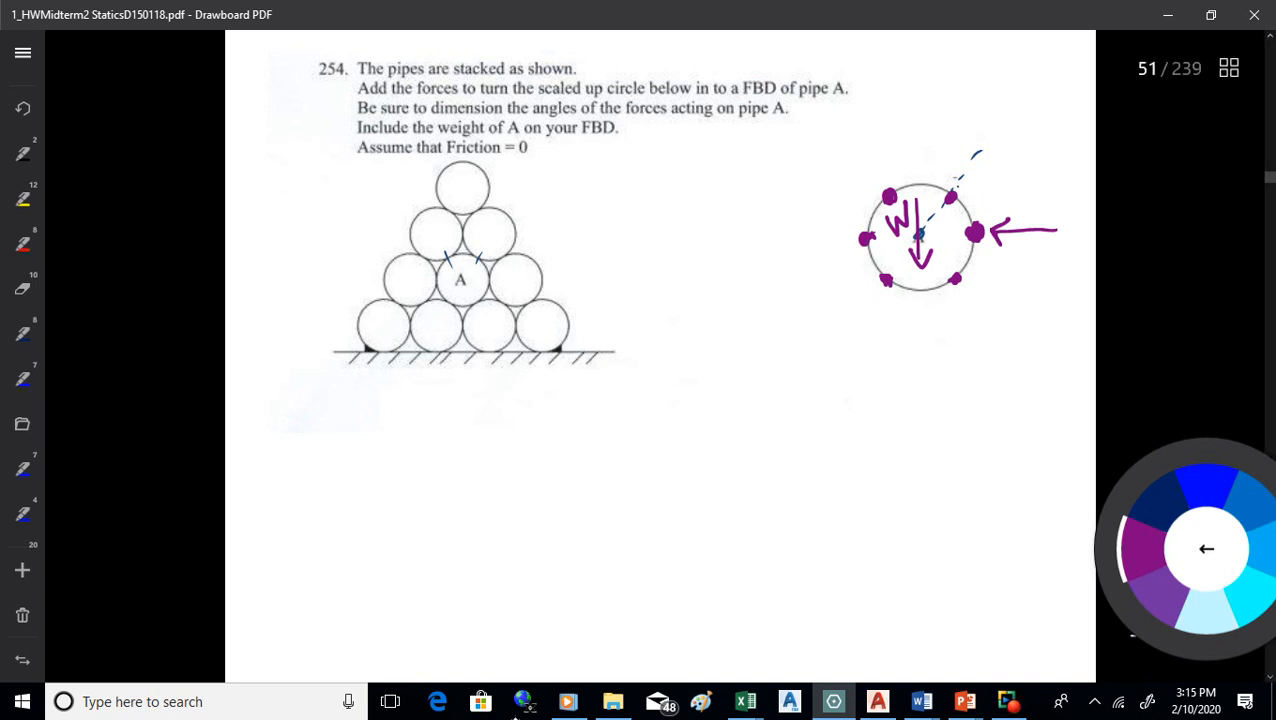
drag(990, 130, 956, 196)
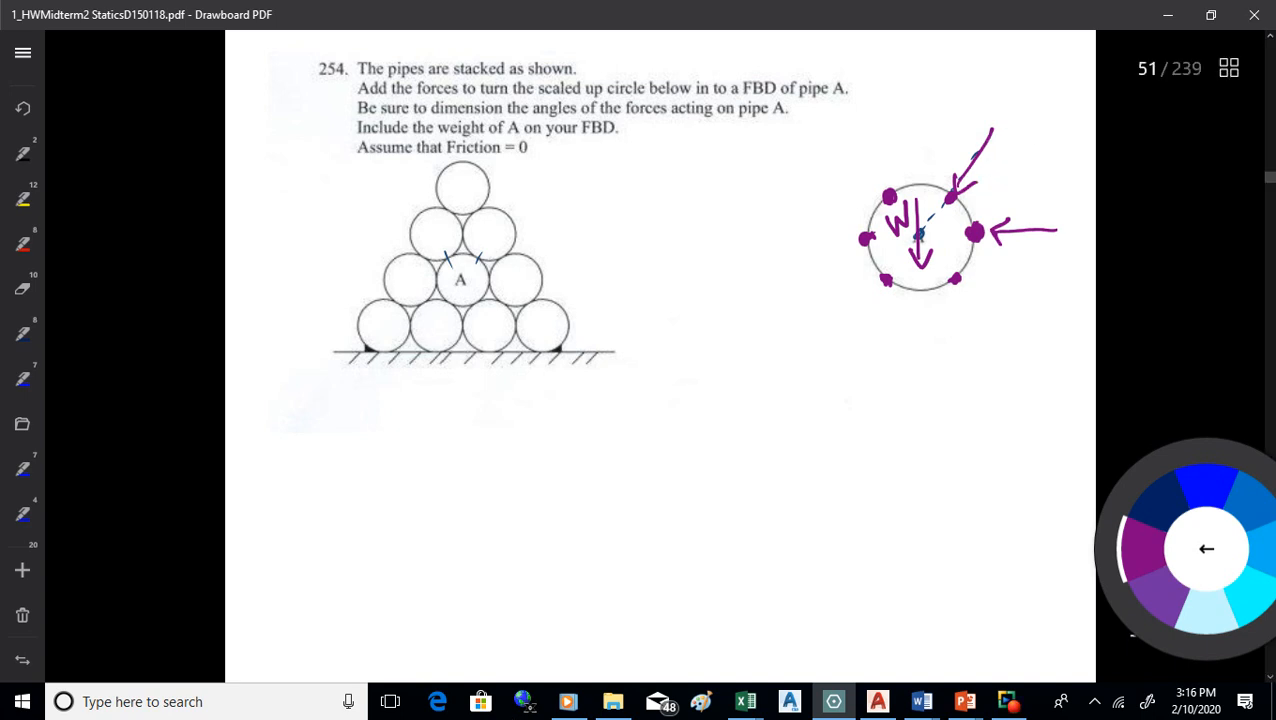
drag(964, 140, 1010, 216)
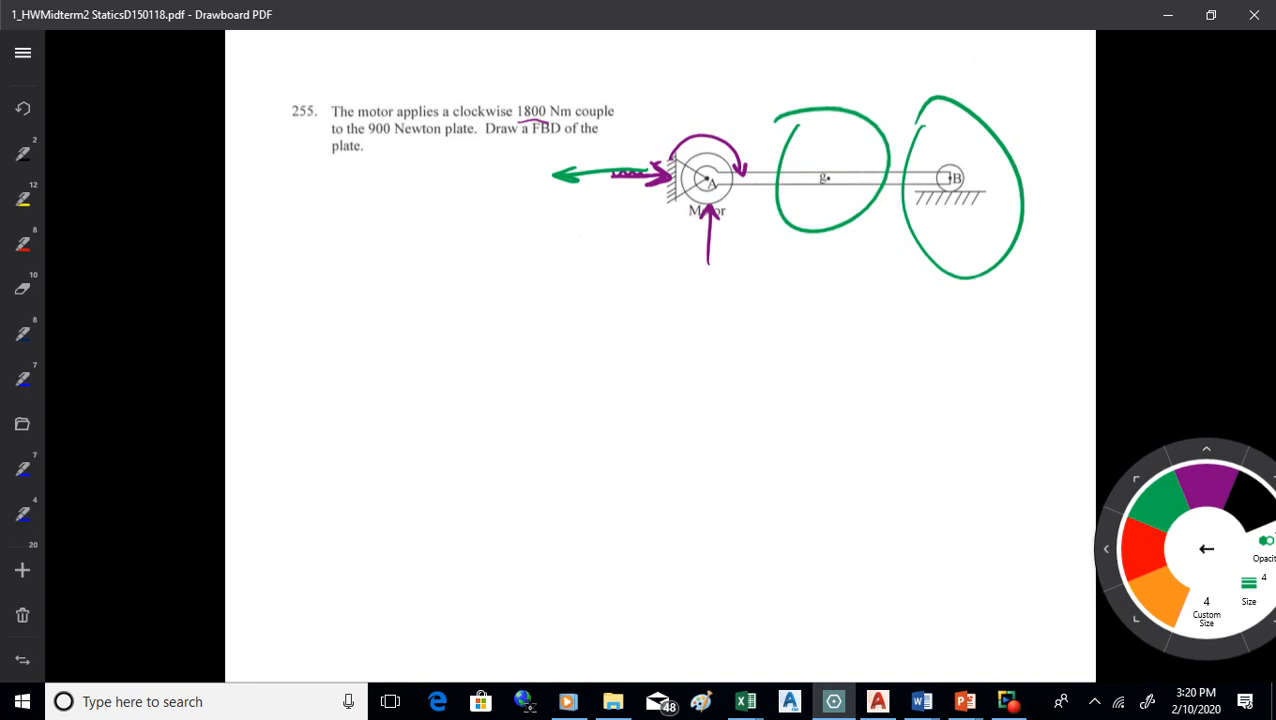
mouse_move(1136, 310)
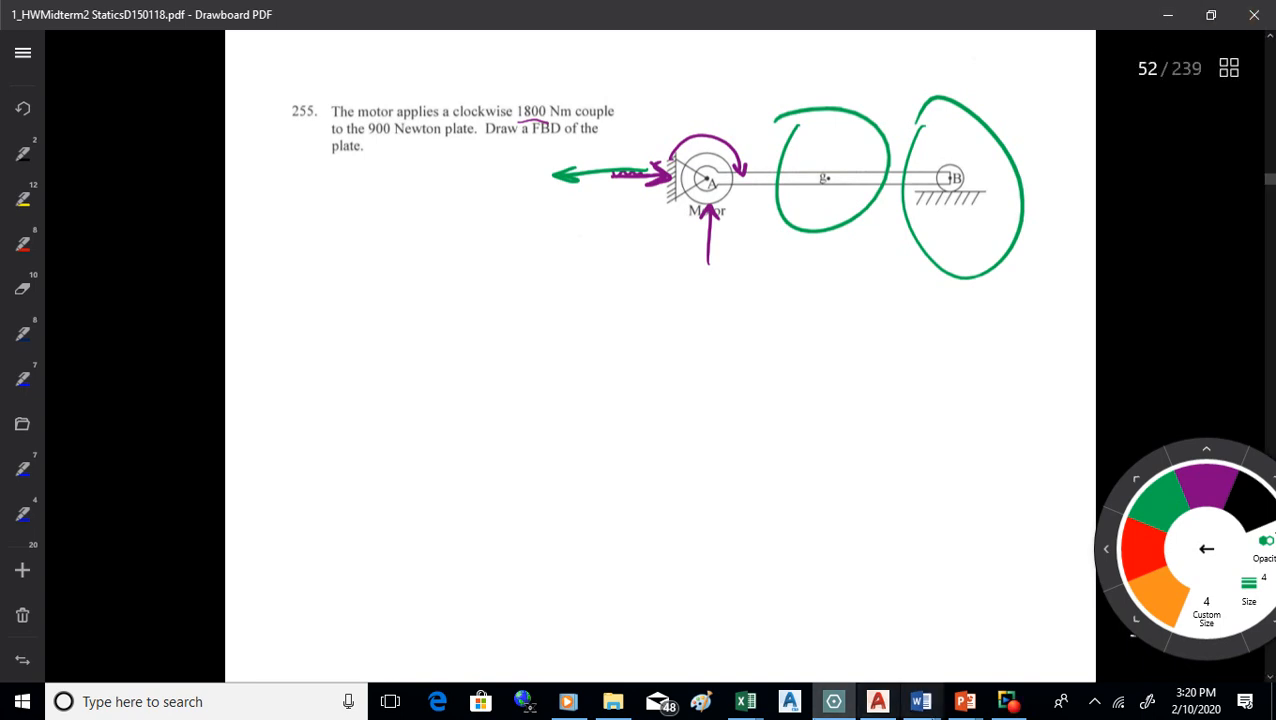
mouse_move(996, 660)
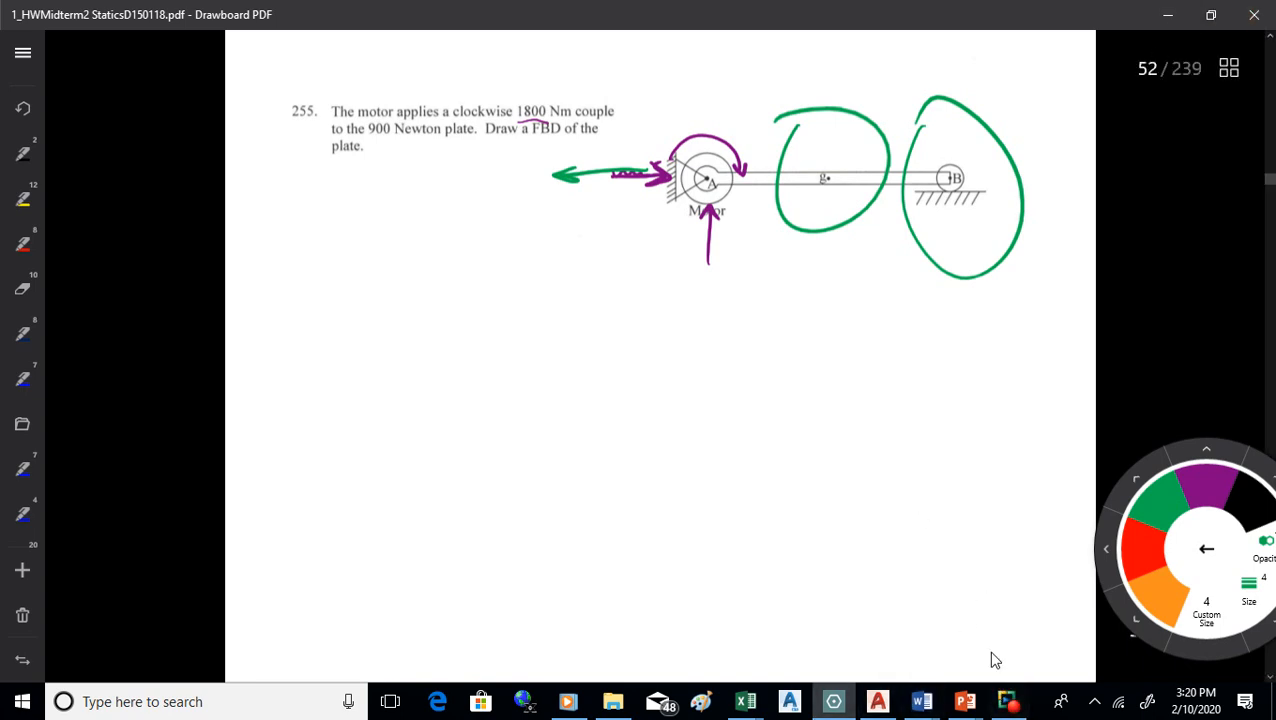
mouse_move(980, 604)
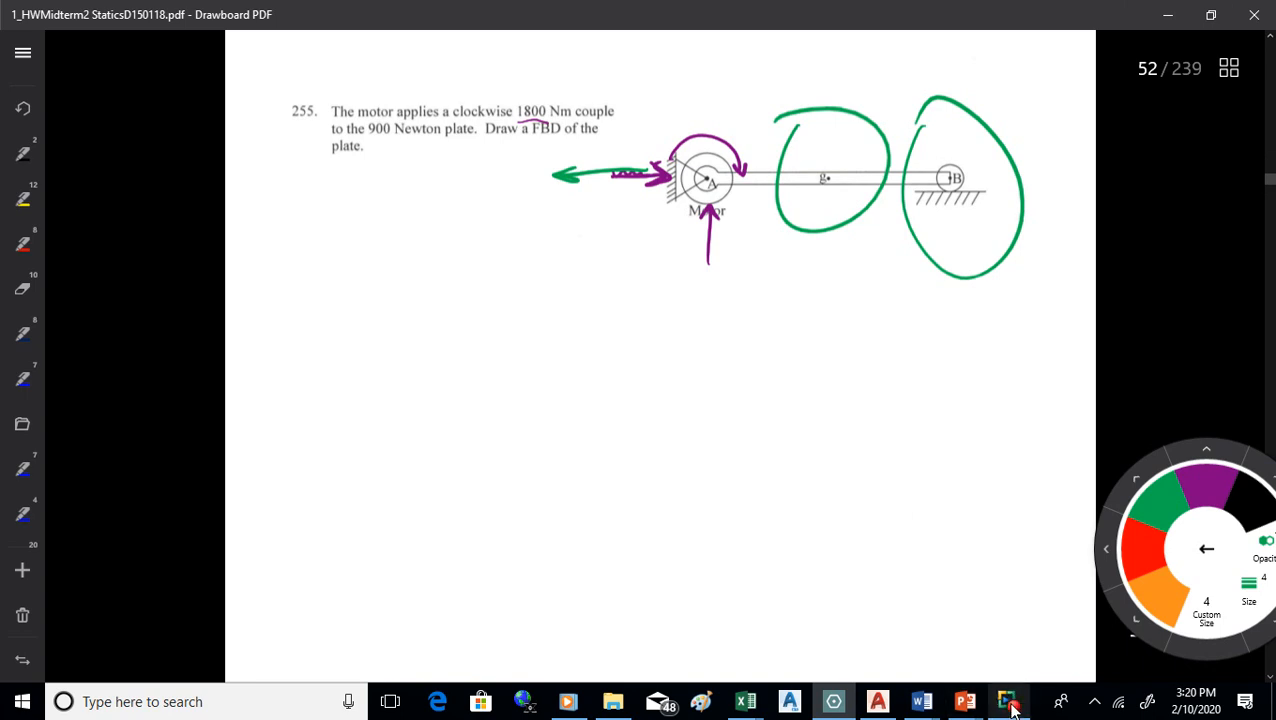
- Bring the screen recorder window forward over Drawboard PDF to stop recording
click(1008, 700)
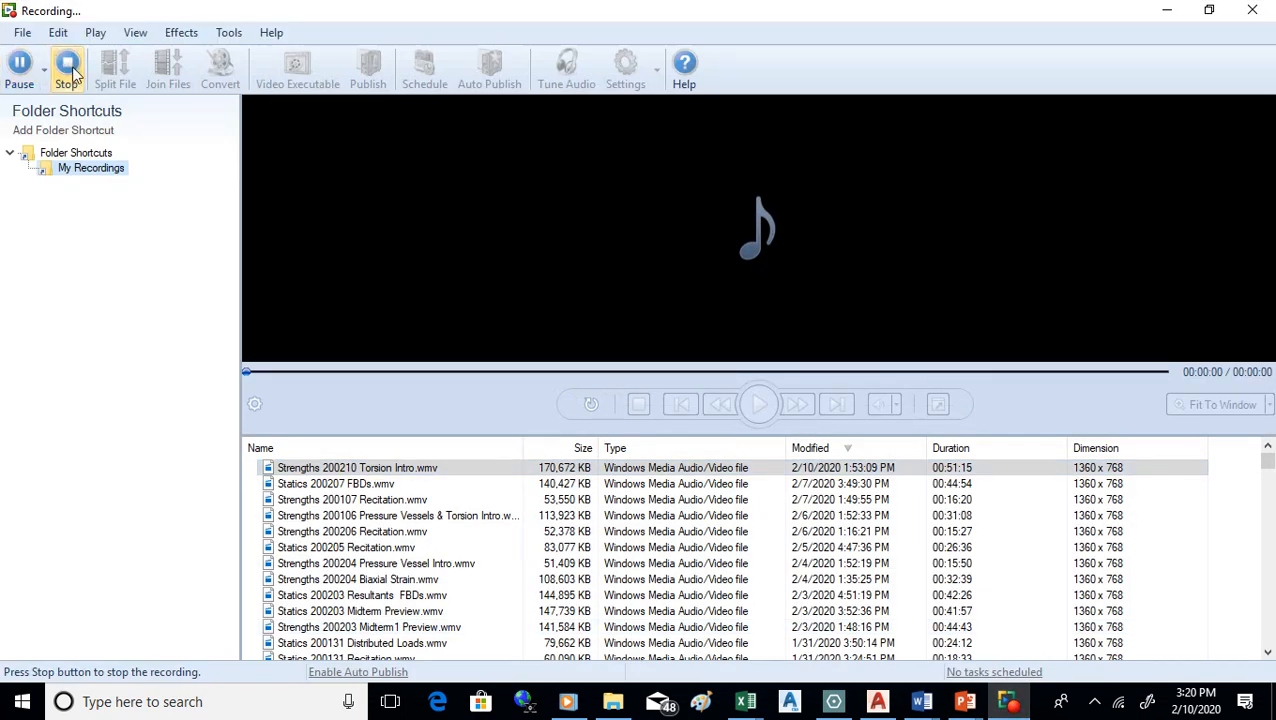